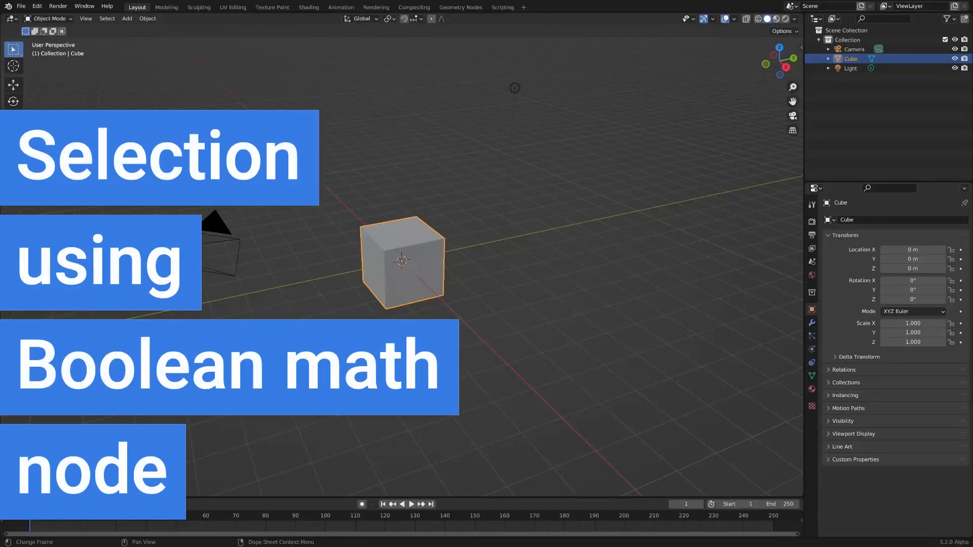
Step: Switch to the Geometry Nodes workspace with the default cube selected
{"action": "left_click", "coordinate": [461, 7]}
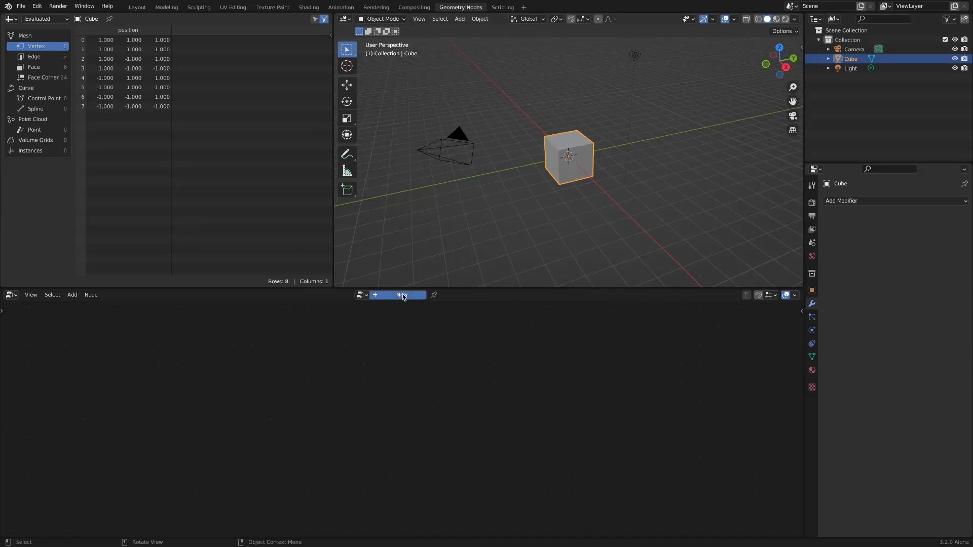
Step: Create a node tree with Subdivide Mesh at level 4 and Set Material using a pink emission material
{"action": "left_click", "coordinate": [402, 295]}
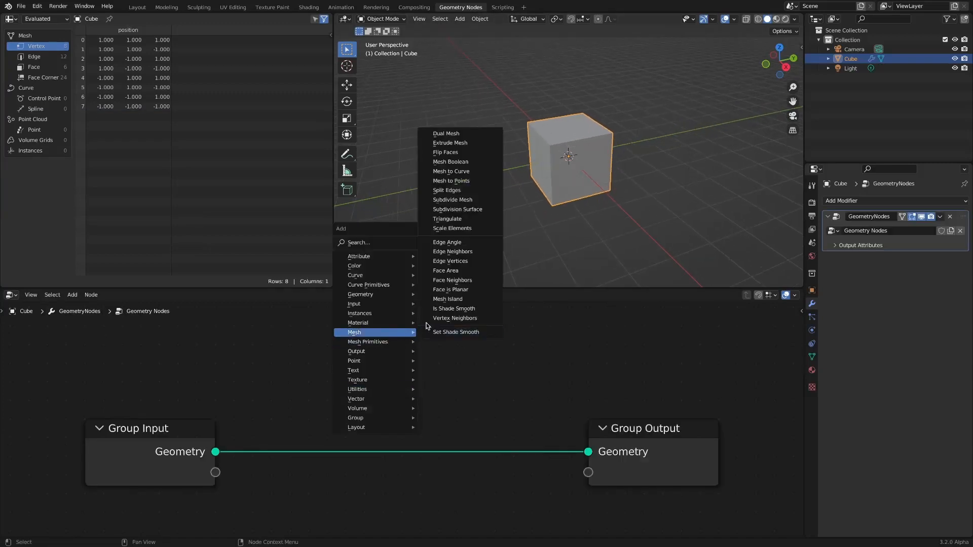
{"action": "left_click", "coordinate": [452, 200]}
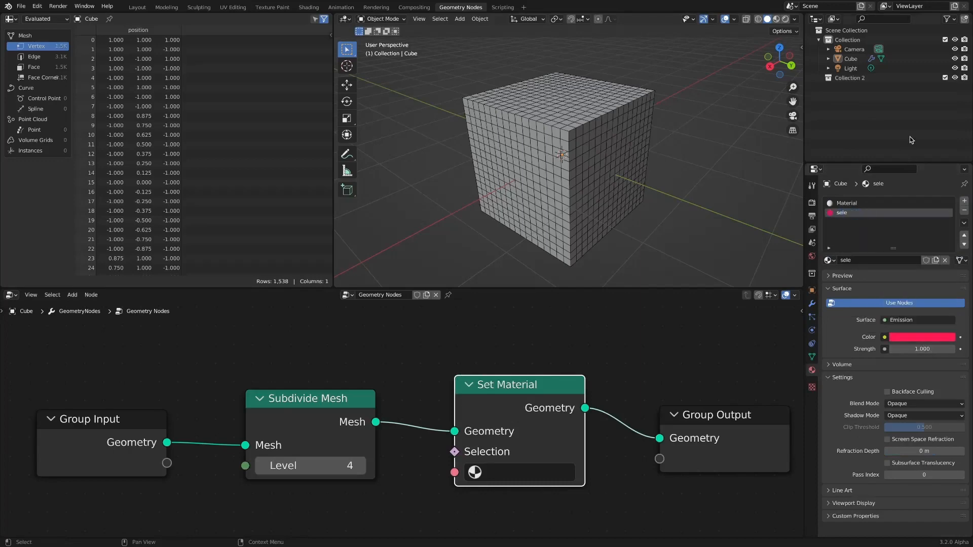
Step: Name the material 'selection' and add Position, Separate XYZ and Greater Than compare nodes
{"action": "type", "text": "selection"}
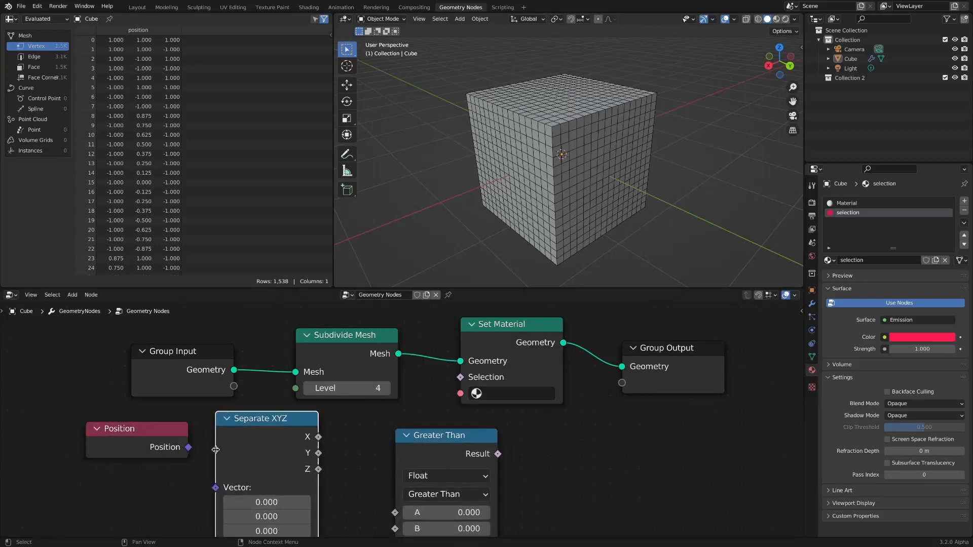
Step: Wire Position X through Greater Than into Set Material's Selection using the 'selection' material
{"action": "left_click_drag", "start_coordinate": [317, 441], "coordinate": [367, 487]}
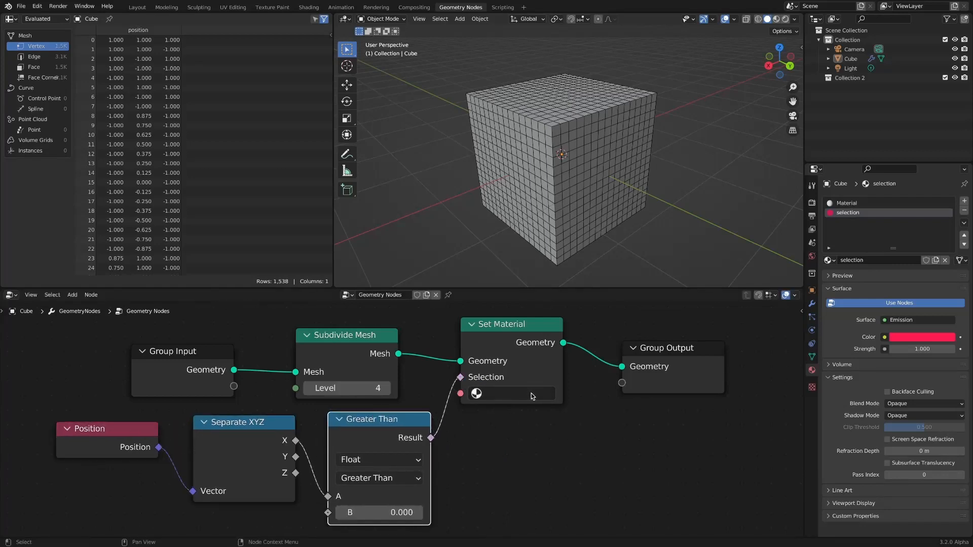
{"action": "left_click", "coordinate": [513, 393]}
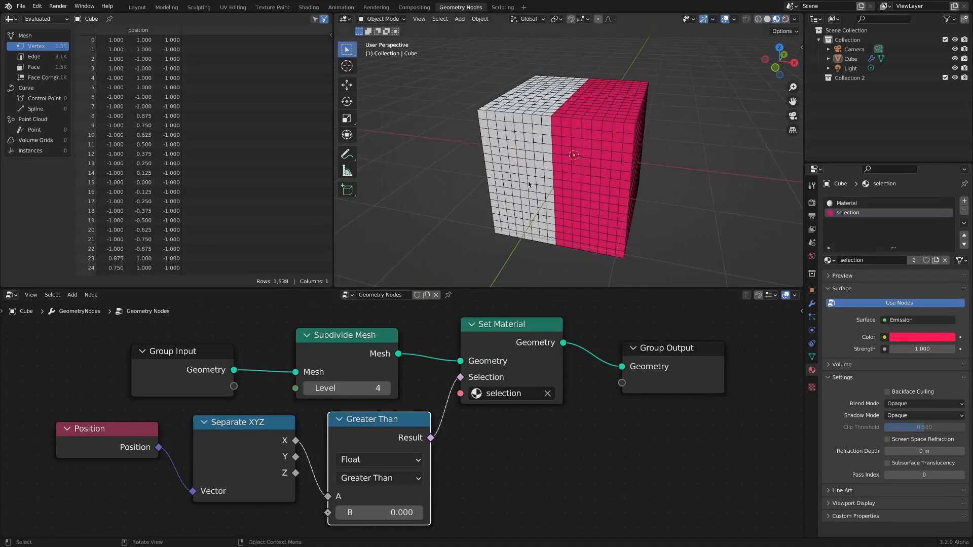
{"action": "left_click", "coordinate": [379, 478]}
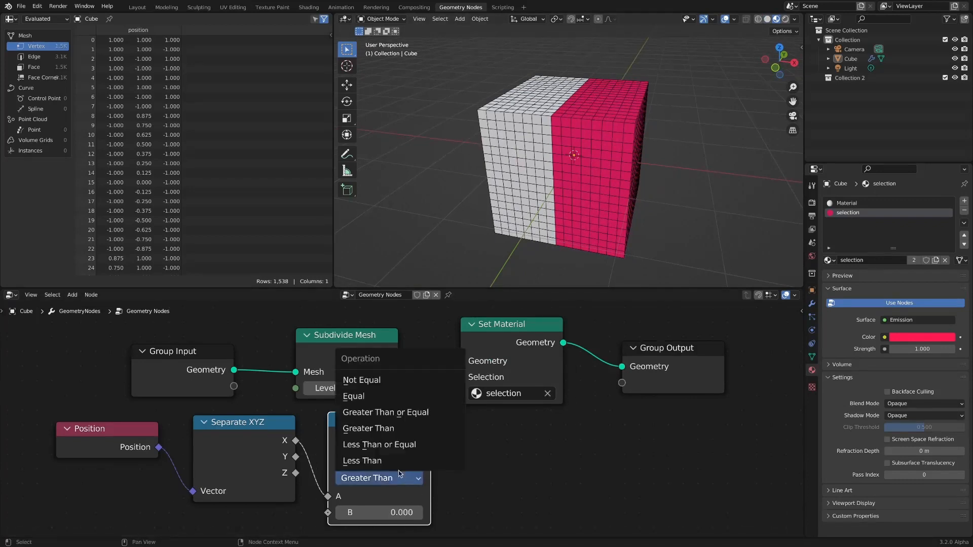
Step: Use Equal comparisons with Epsilon 0.101 on X and Y joined by Boolean Math And
{"action": "left_click", "coordinate": [352, 396]}
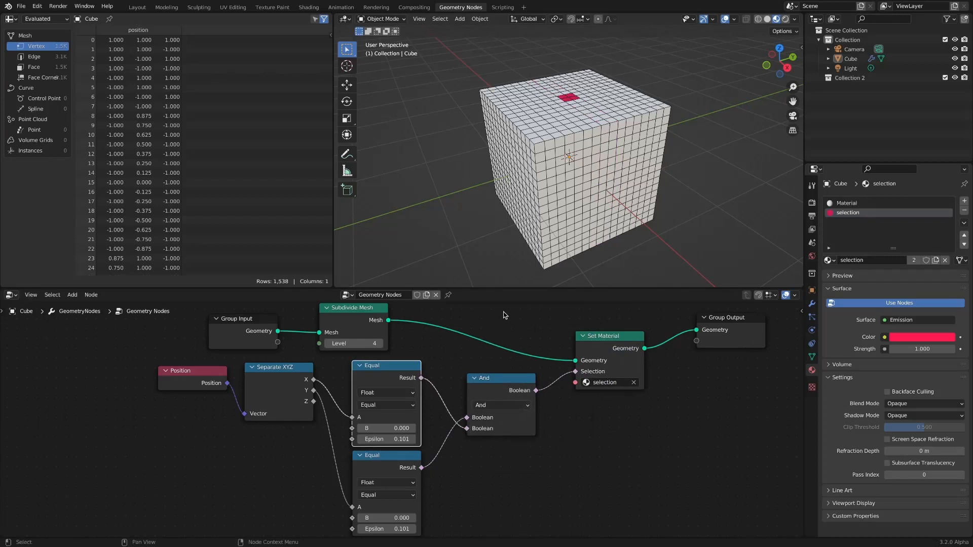
{"action": "mouse_move", "coordinate": [647, 161]}
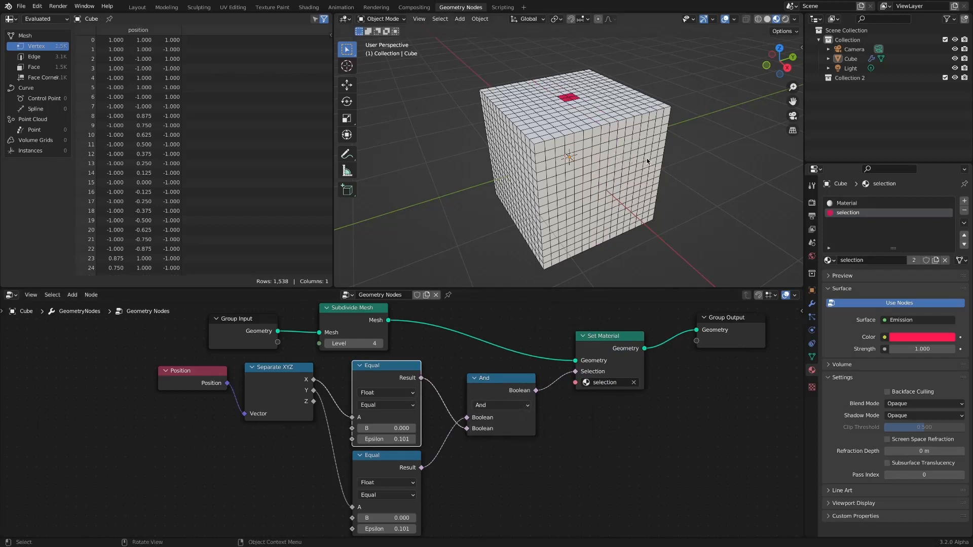
Step: Set the Boolean Math operation to Or so a pink cross wraps the cube
{"action": "left_click", "coordinate": [500, 405]}
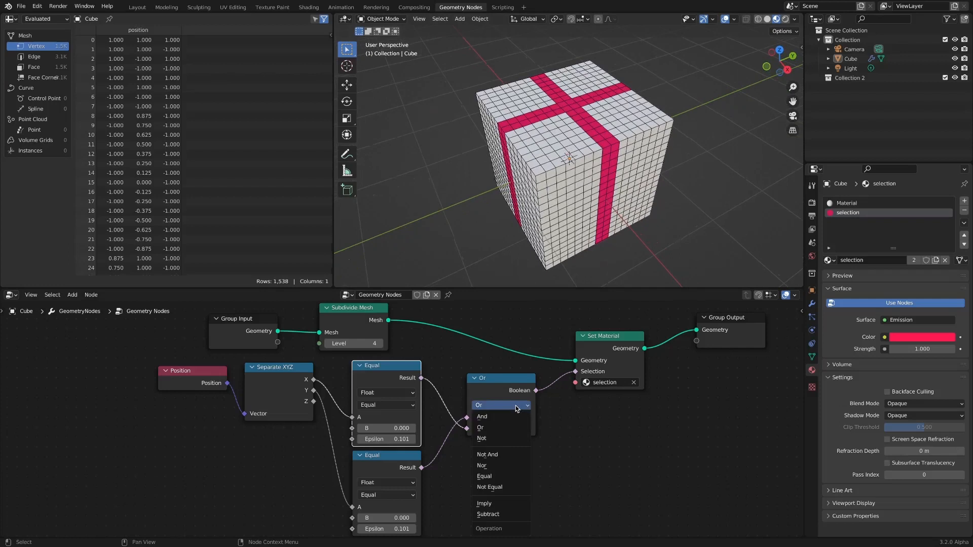
{"action": "mouse_move", "coordinate": [510, 437]}
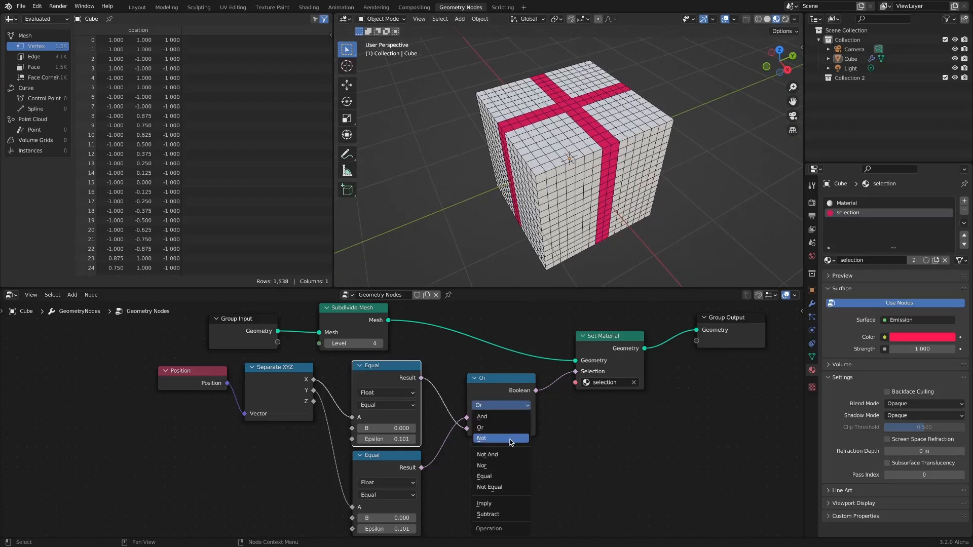
{"action": "left_click", "coordinate": [481, 438]}
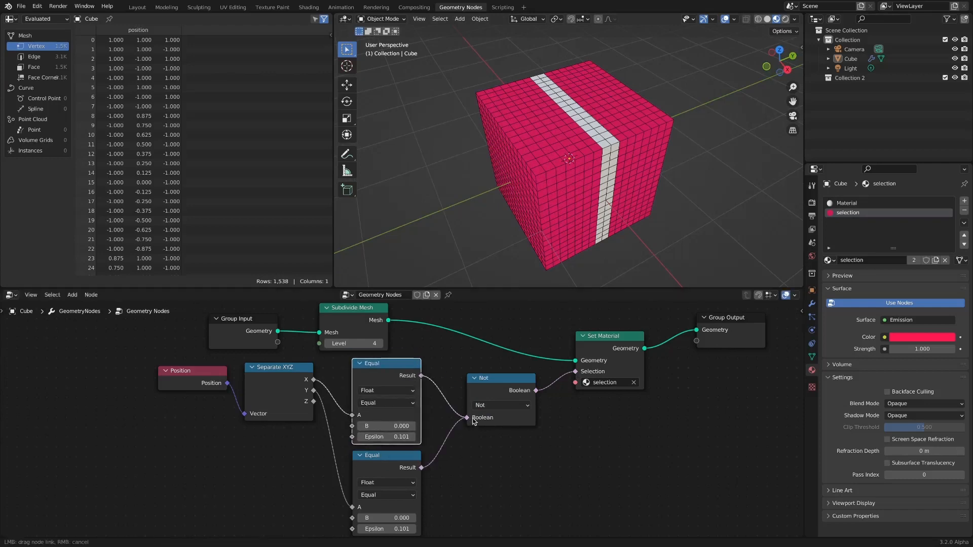
{"action": "left_click", "coordinate": [501, 406]}
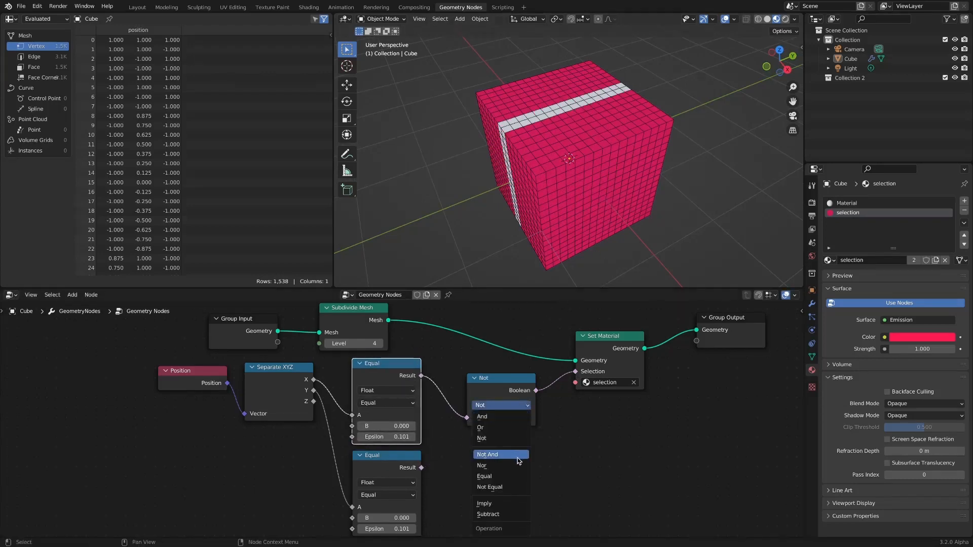
{"action": "left_click", "coordinate": [486, 454]}
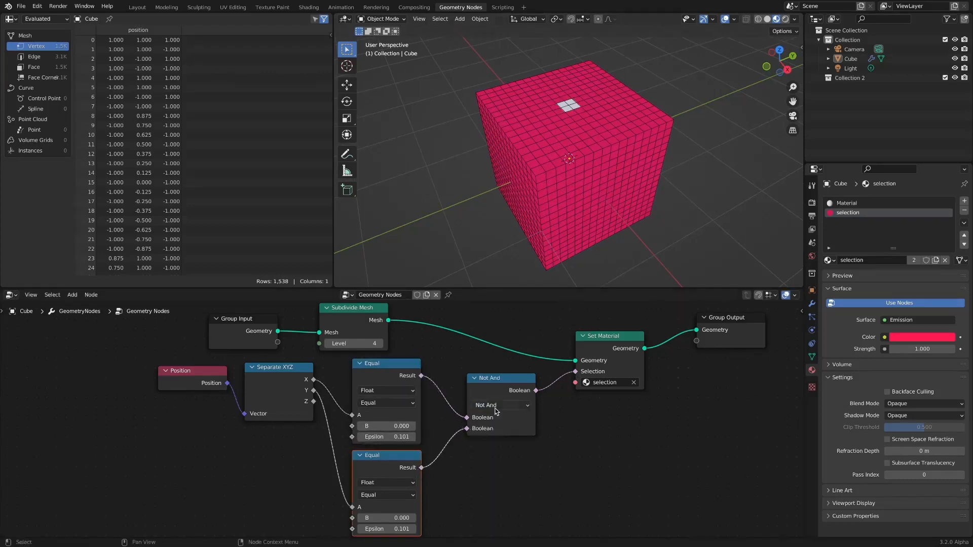
{"action": "mouse_move", "coordinate": [524, 406]}
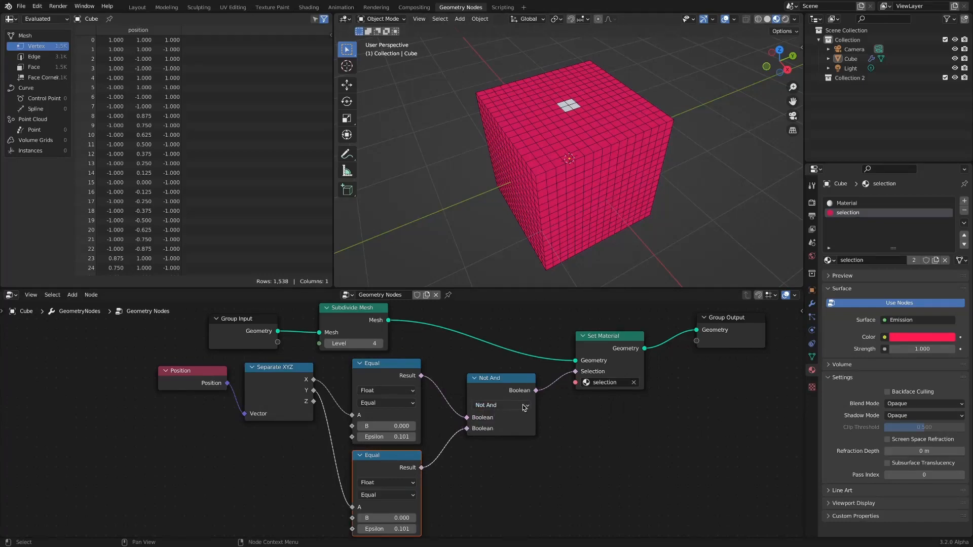
{"action": "left_click", "coordinate": [500, 405]}
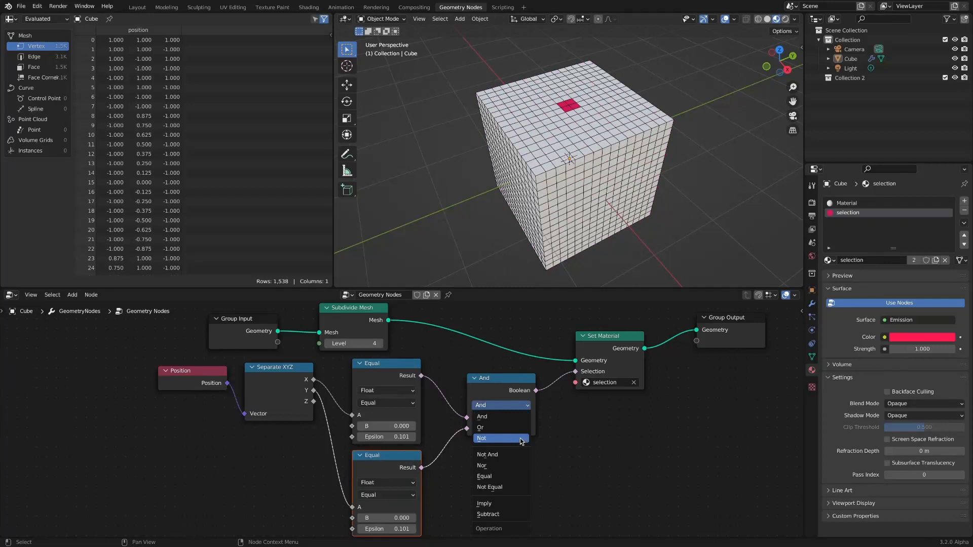
{"action": "left_click", "coordinate": [486, 454]}
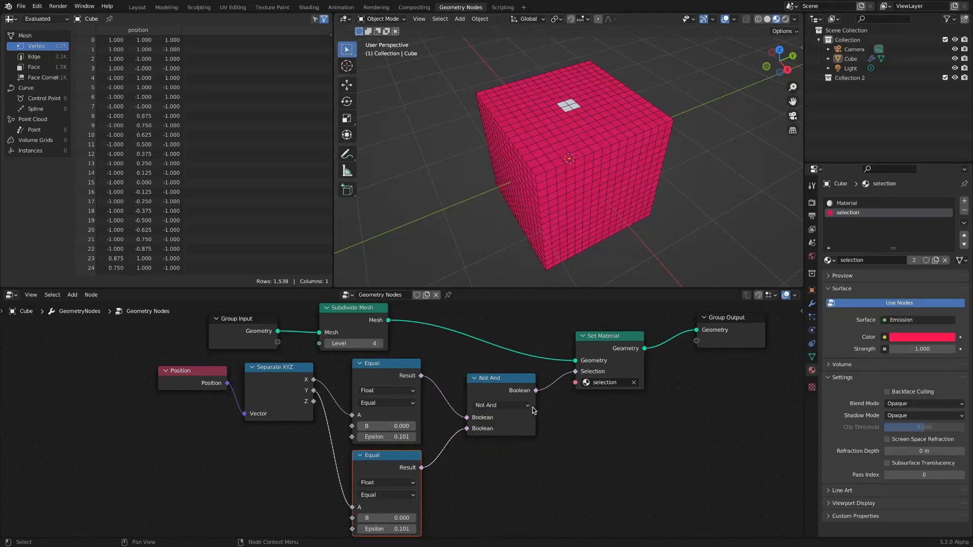
{"action": "left_click", "coordinate": [501, 405]}
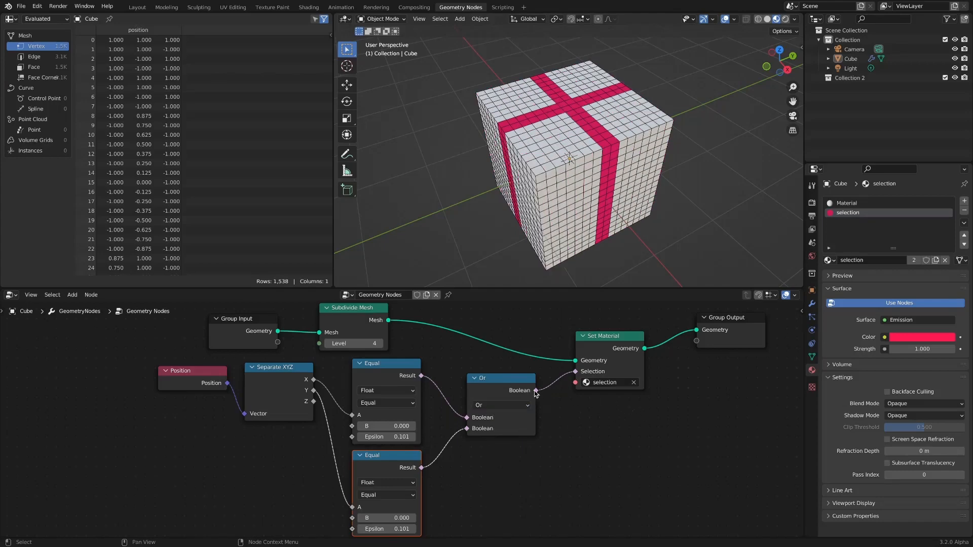
{"action": "left_click", "coordinate": [501, 405]}
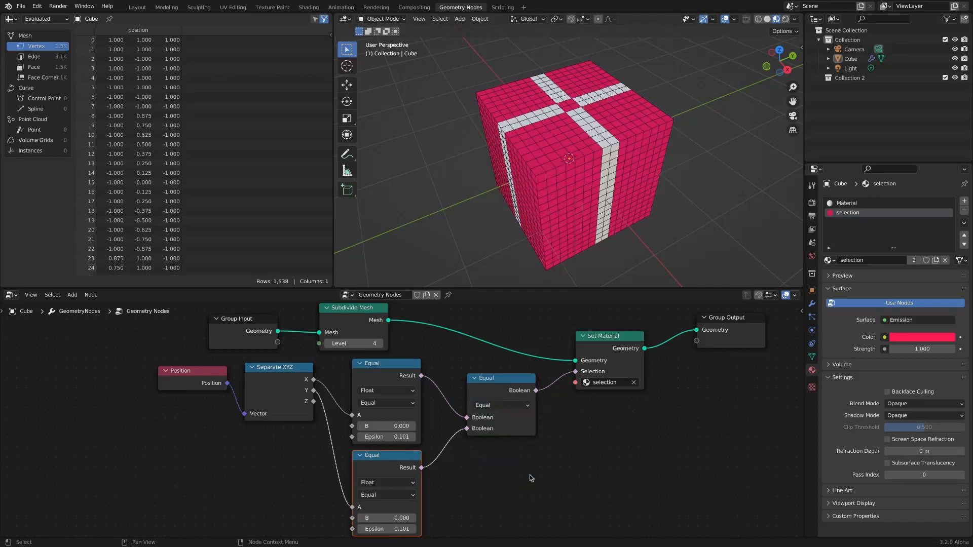
{"action": "left_click", "coordinate": [498, 406]}
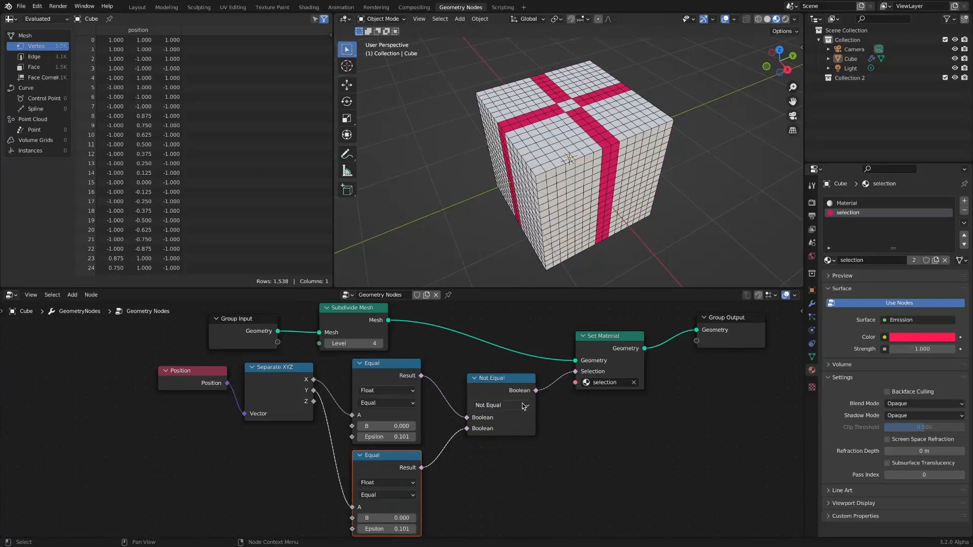
{"action": "left_click", "coordinate": [501, 405]}
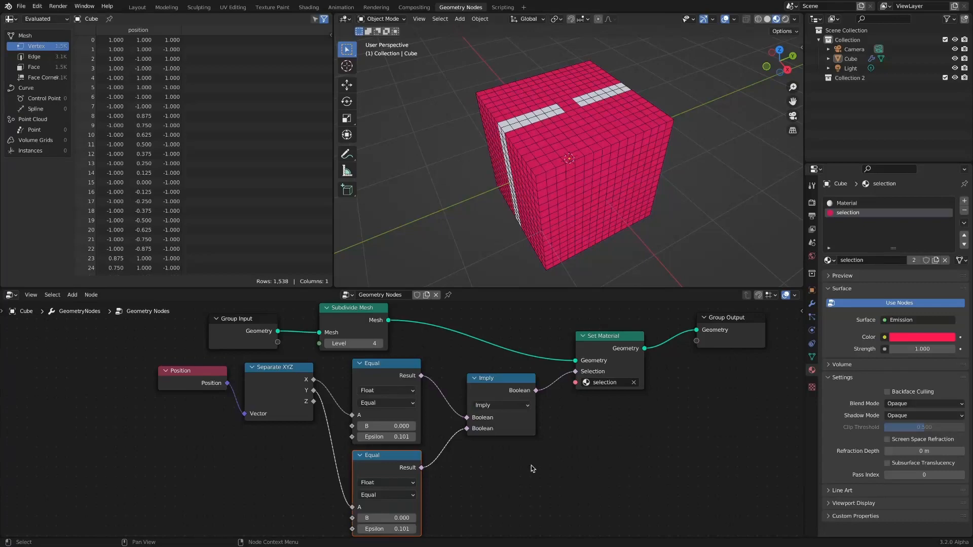
{"action": "left_click", "coordinate": [501, 405]}
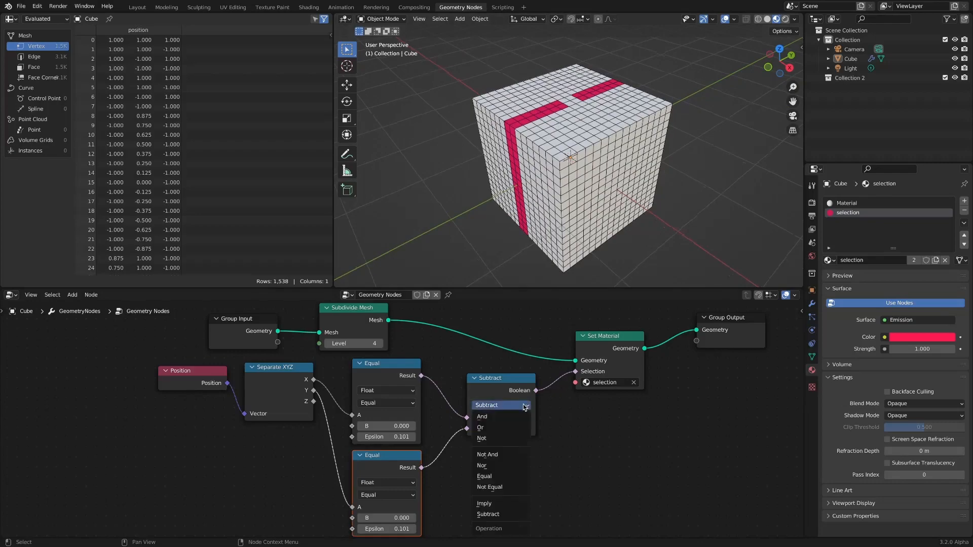
{"action": "left_click", "coordinate": [481, 428]}
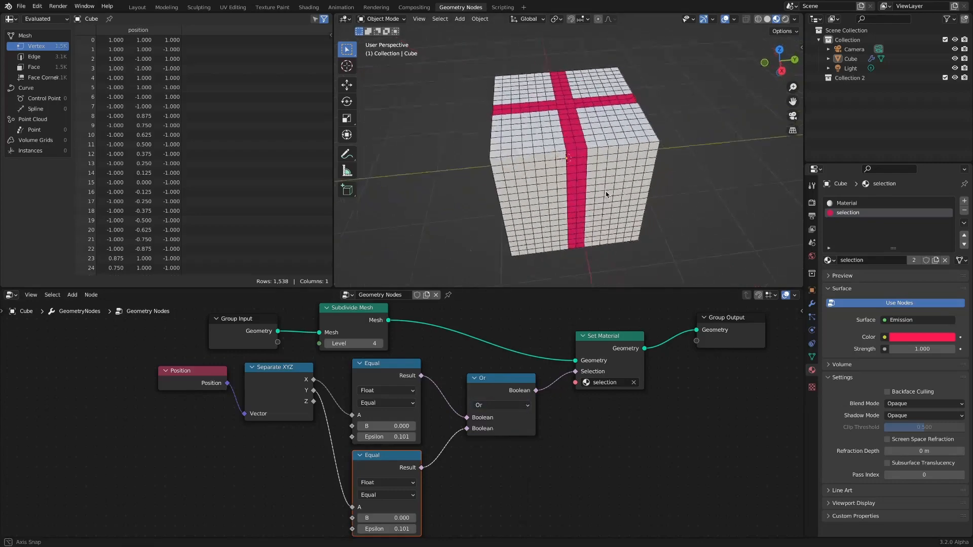